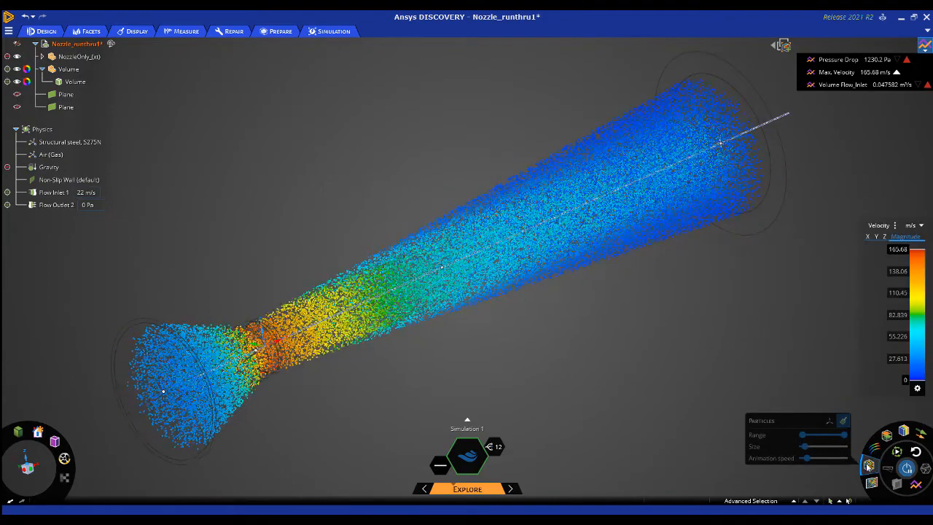
- Show velocity contours on a section plane and bring up the inlet volume flow and maximum velocity charts
click(870, 467)
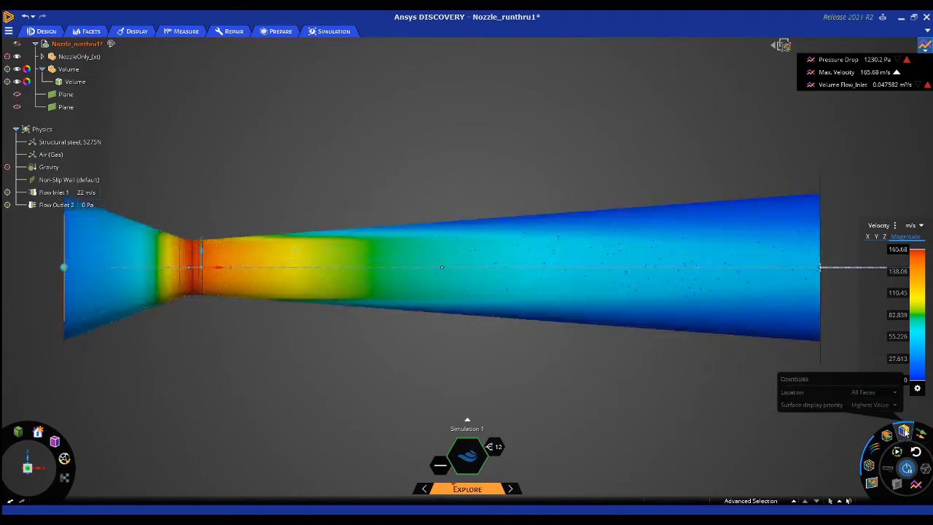
click(838, 83)
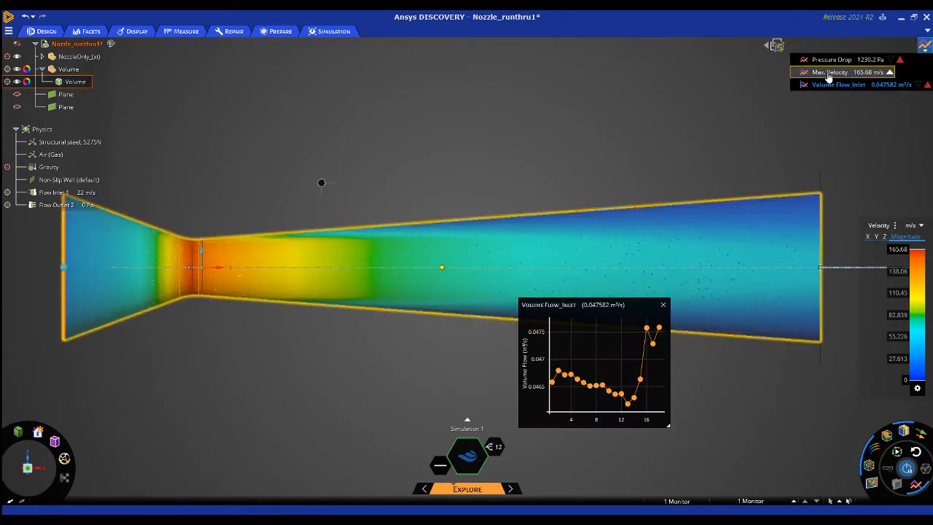
click(831, 71)
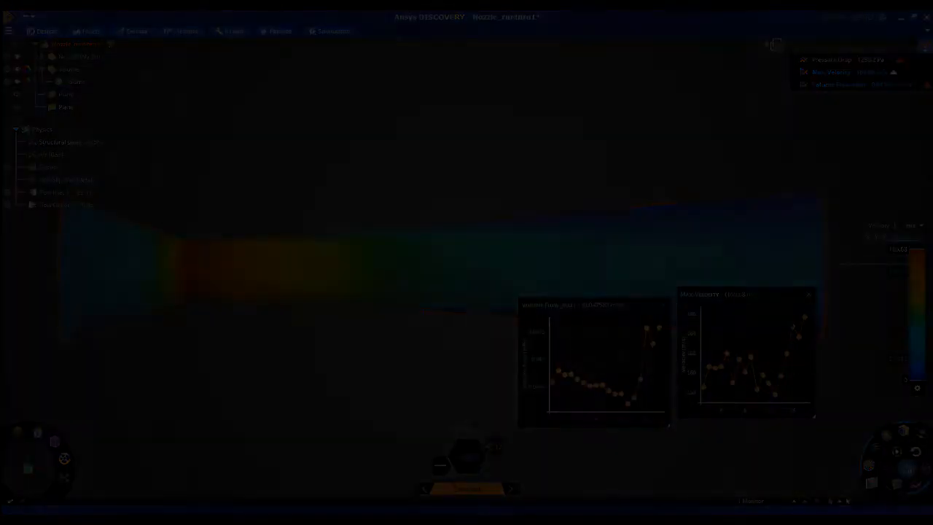
- Measure the nozzle throat's inner circular edge, reading a diameter of about 19.8 mm
click(8, 16)
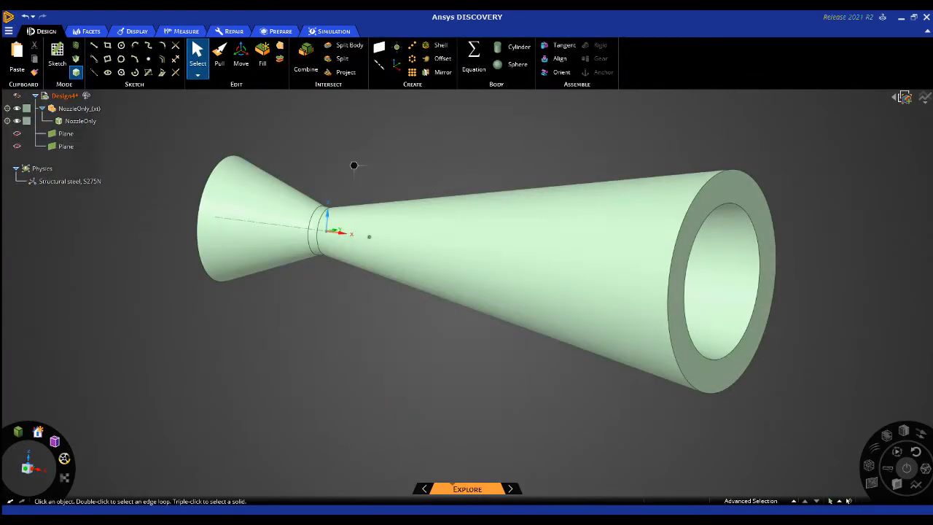
click(66, 134)
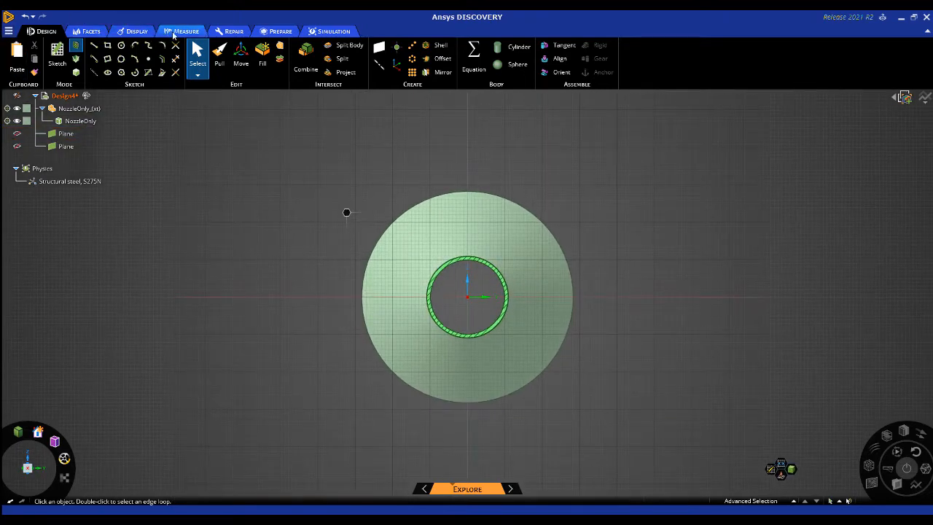
click(186, 31)
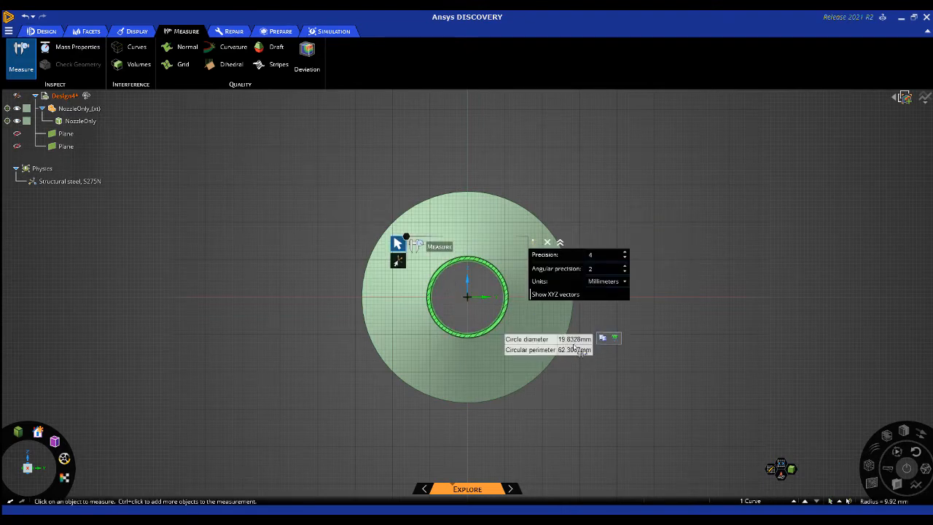
mouse_move(658, 342)
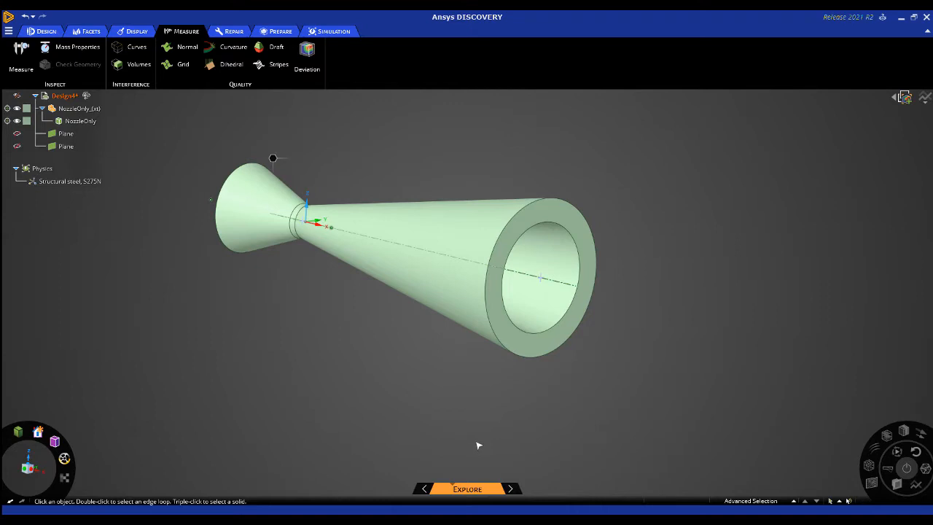
mouse_move(431, 431)
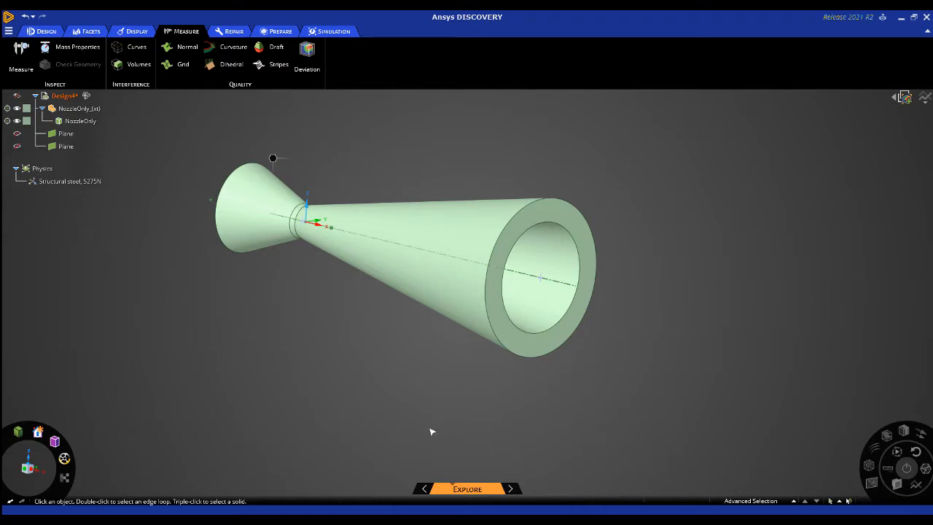
mouse_move(287, 277)
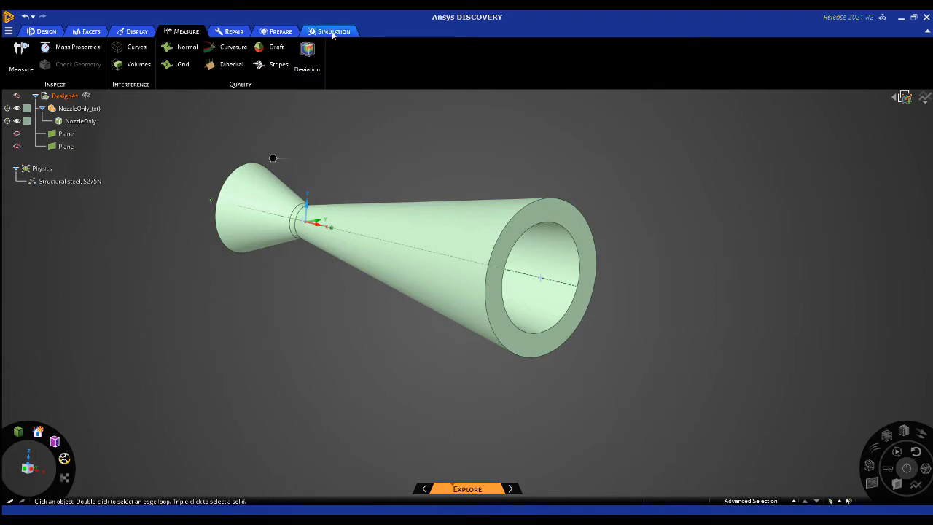
- Extract an internal flow air volume from the nozzle using its end faces as inlet and outlet
click(332, 31)
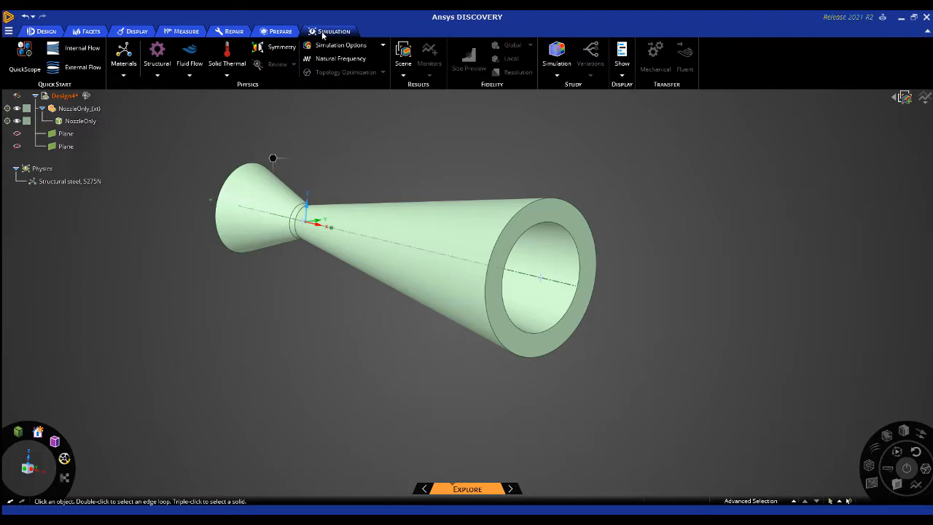
mouse_move(81, 47)
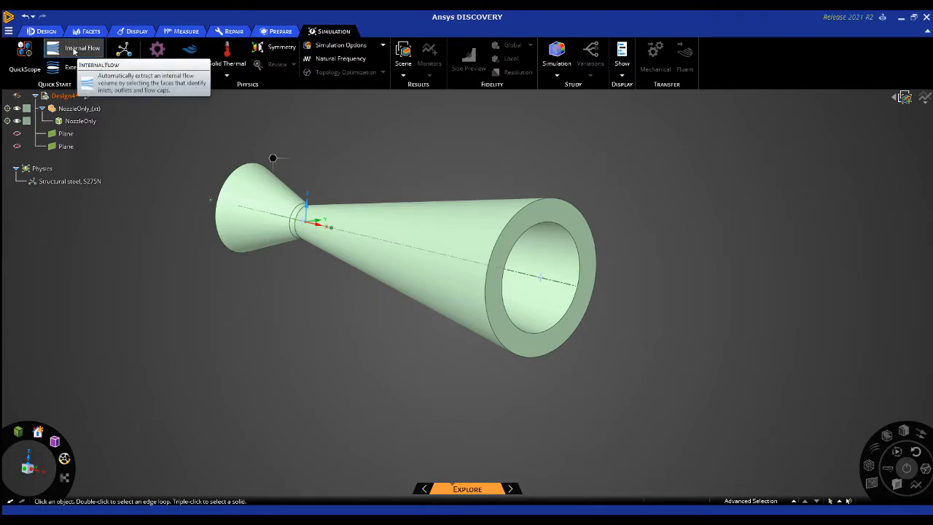
click(82, 47)
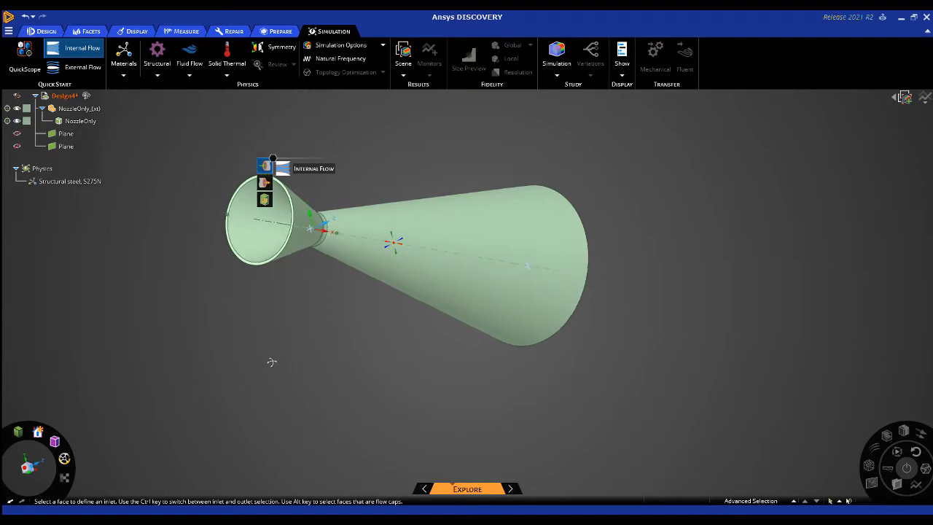
click(269, 233)
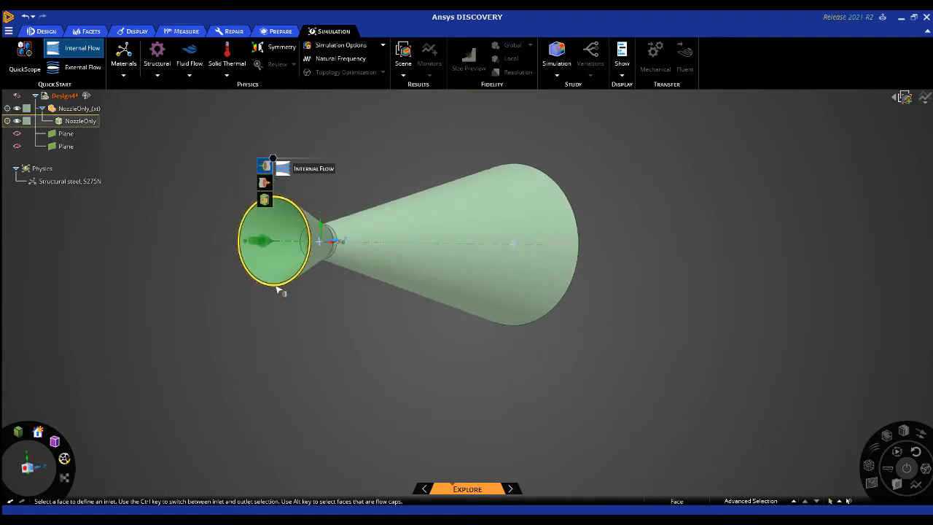
click(274, 241)
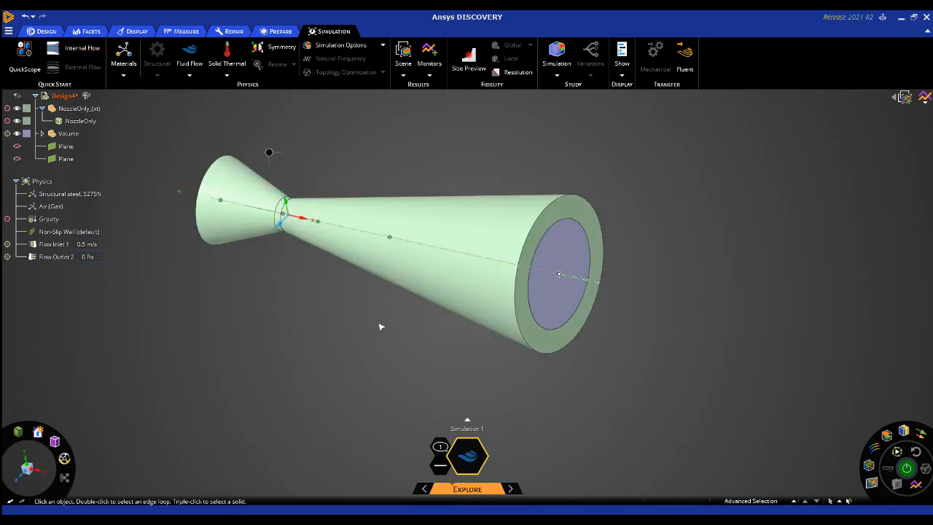
- Give the air volume a 22 m/s inlet and display velocity contours with pressure drop and max velocity monitors
click(68, 134)
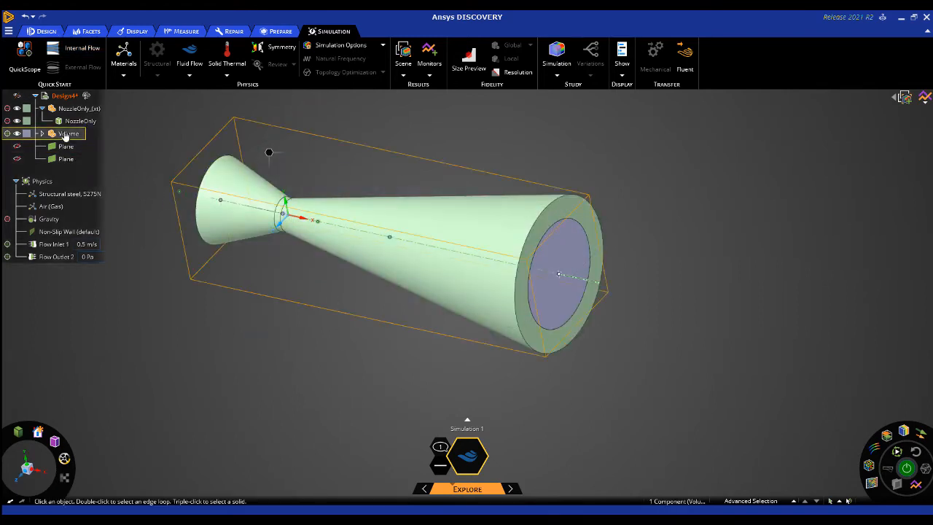
click(55, 257)
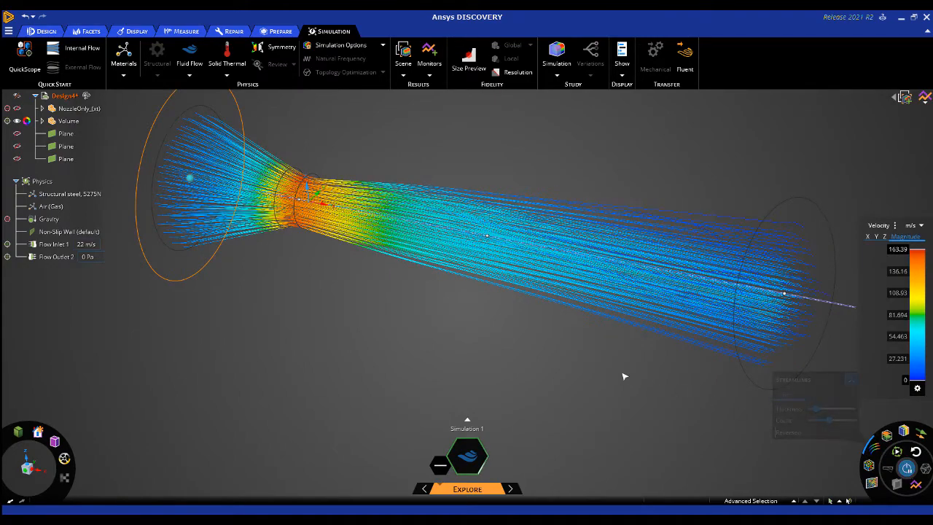
click(870, 465)
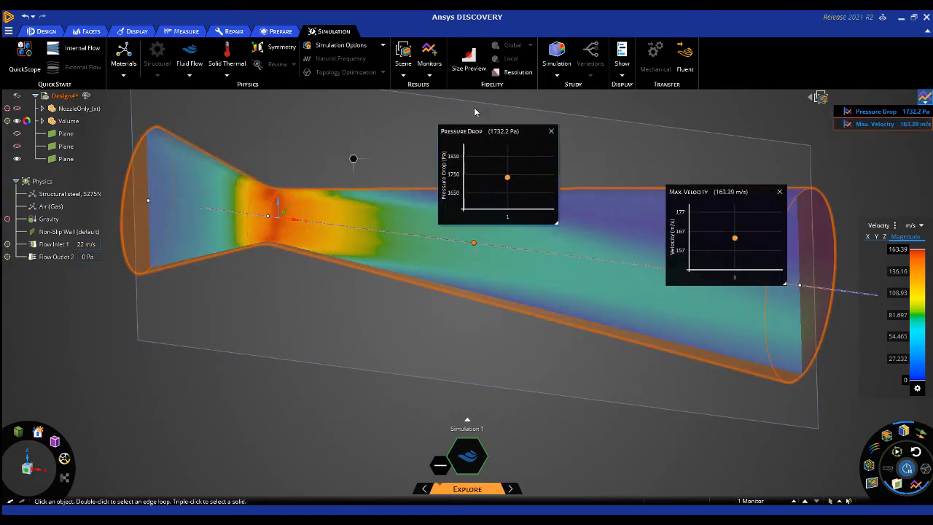
- Add a Volume Flow monitor on the inlet face beside the existing monitors
click(428, 76)
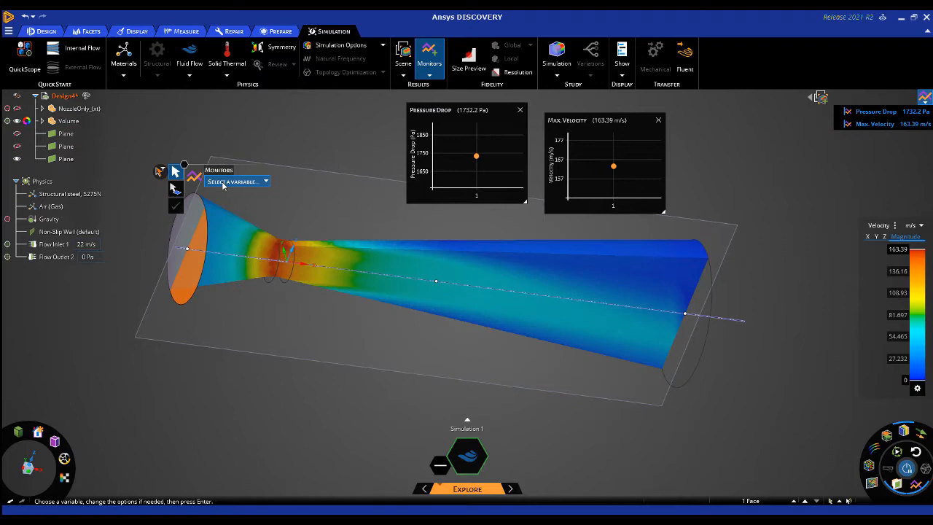
click(233, 181)
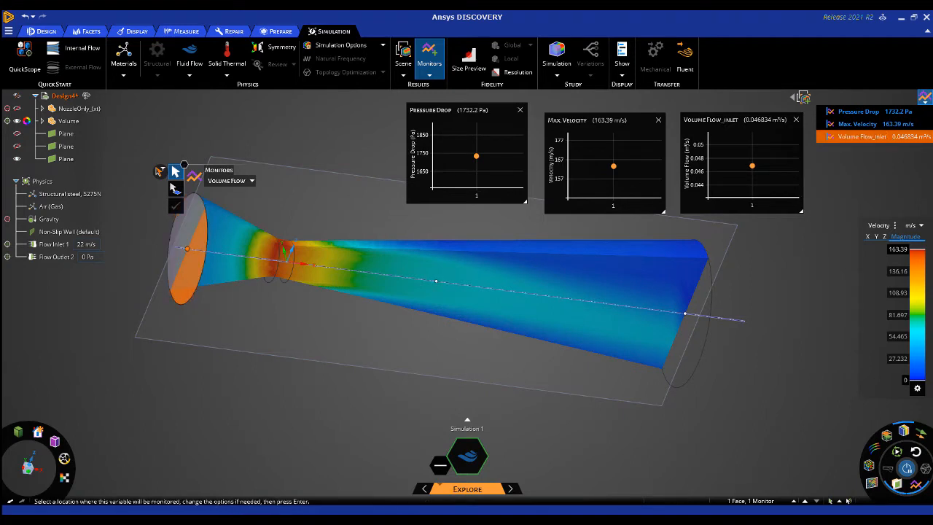
mouse_move(344, 148)
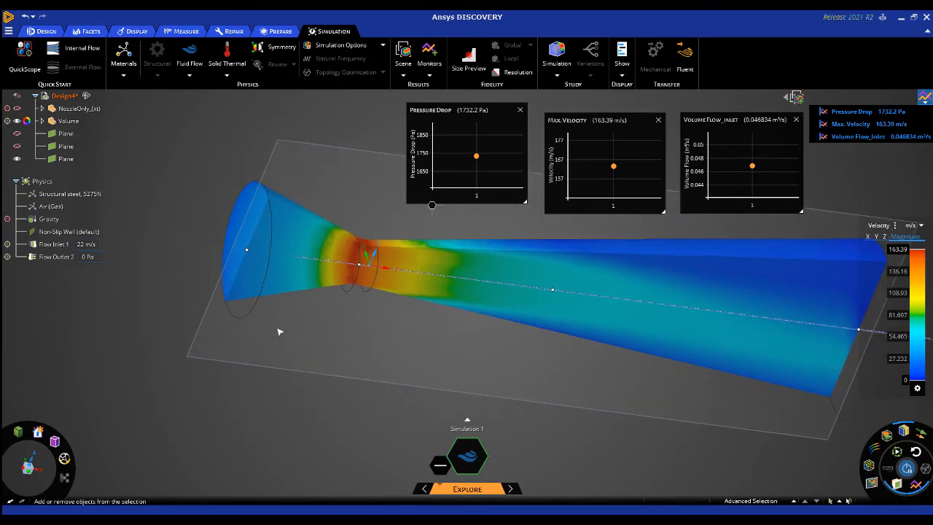
- Pull the outlet face to lengthen the nozzle so the monitors record a lower pressure drop
click(261, 299)
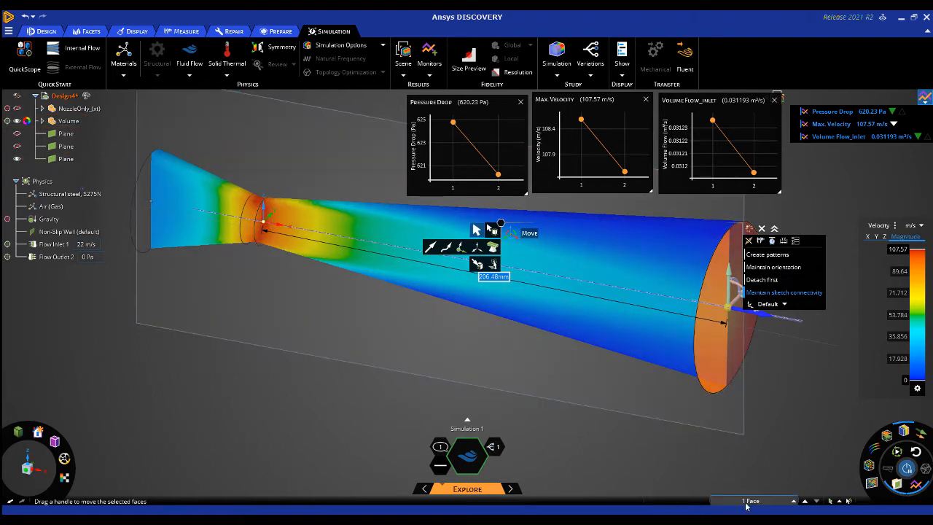
right_click(751, 502)
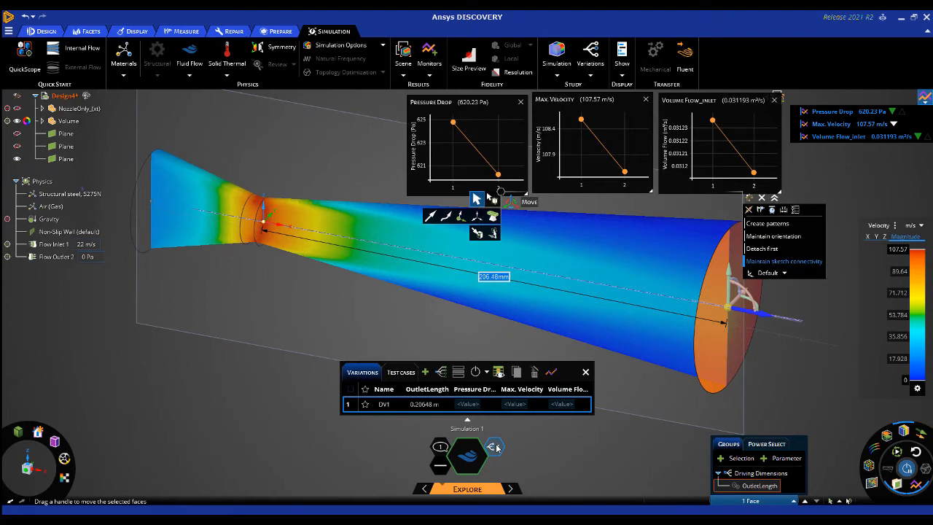
mouse_move(441, 372)
text(100)
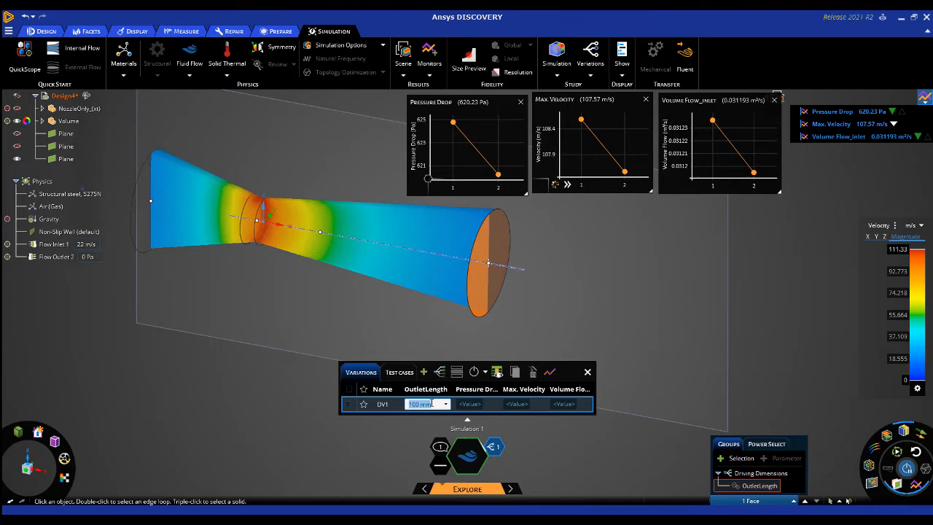
- Apply an OutletLength driving parameter of 0.1 m and launch the defined variations generator
click(438, 372)
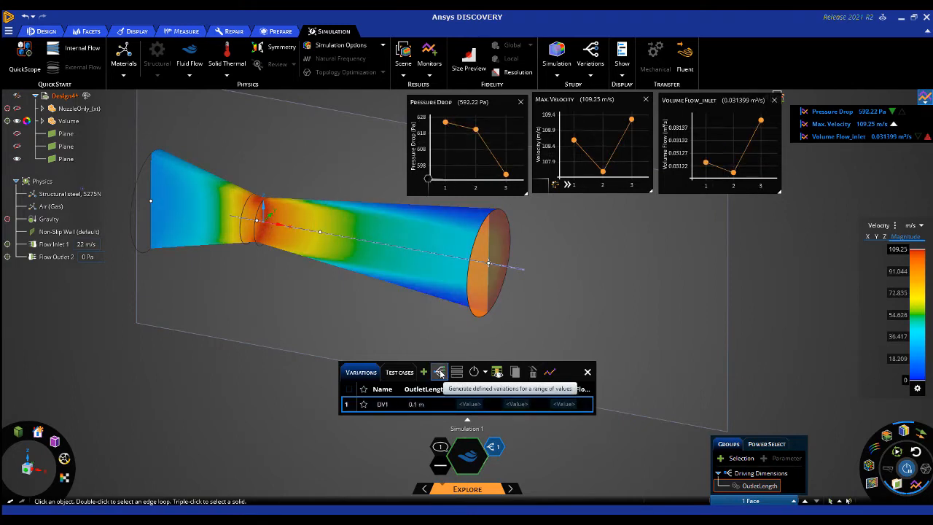
click(440, 372)
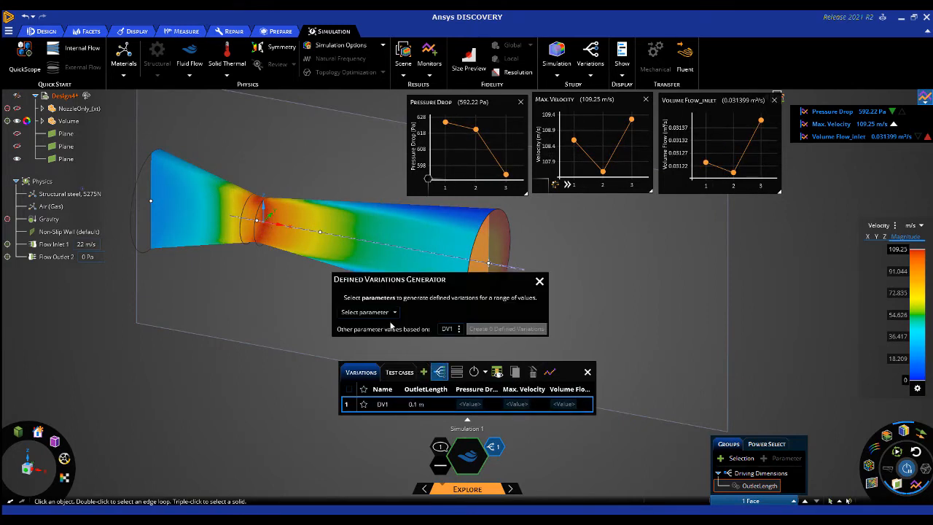
- Generate 11 OutletLength variations from 0.1 m to 0.2 m at 0.01 m intervals
click(367, 312)
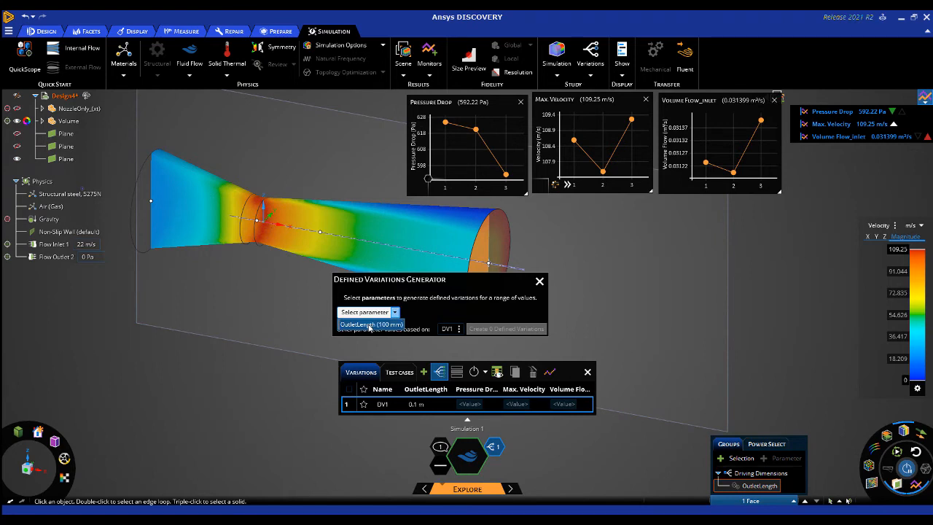
click(370, 324)
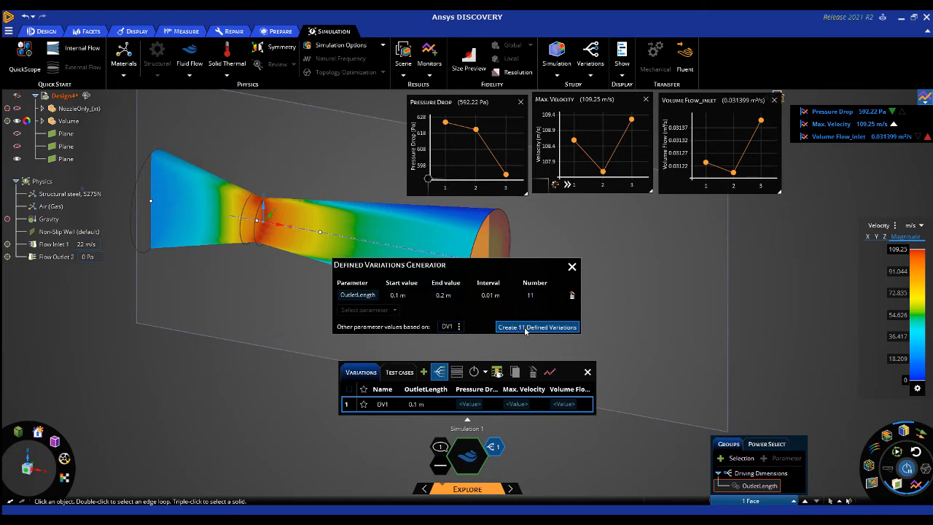
click(537, 326)
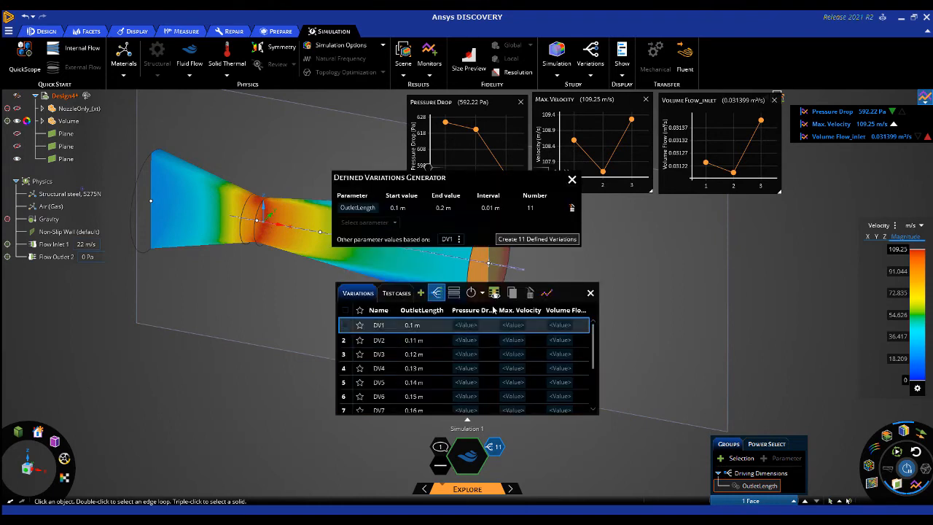
click(571, 179)
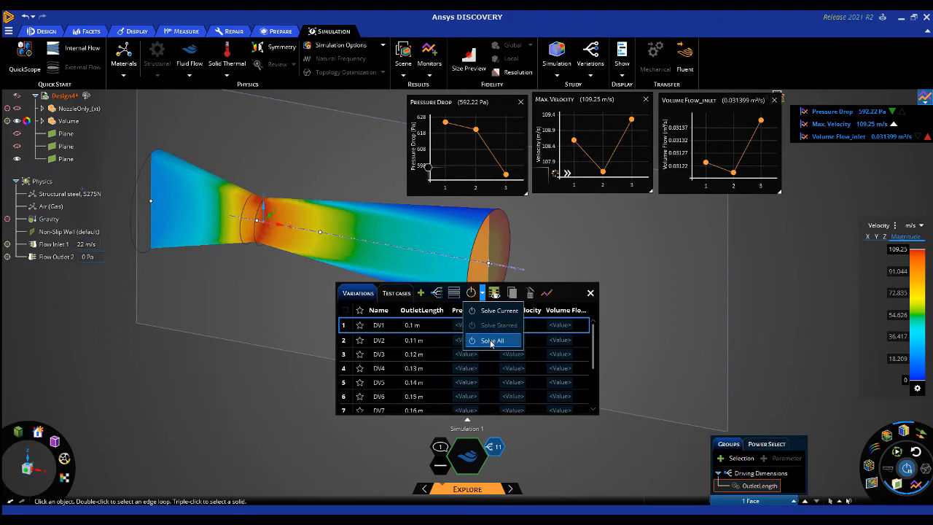
- Solve all 11 variations, load DV3's results, and dismiss the variations table
click(493, 341)
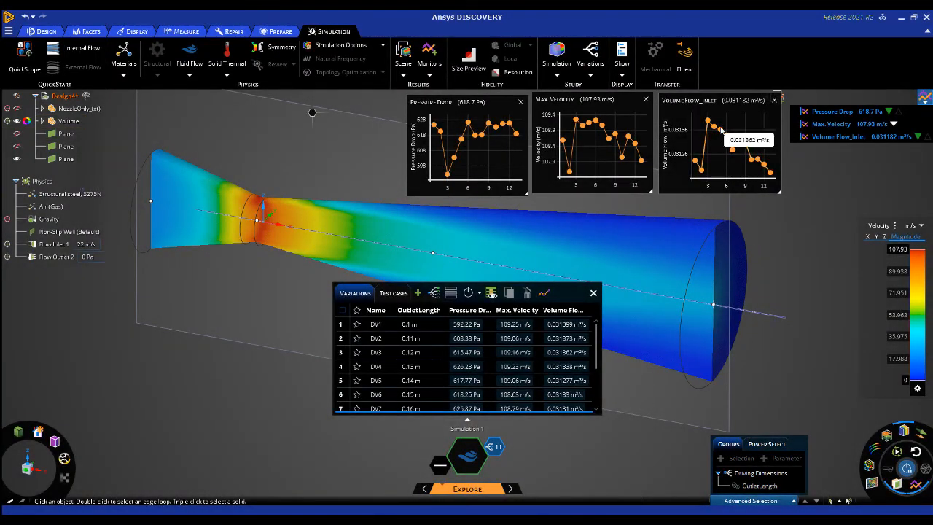
mouse_move(708, 119)
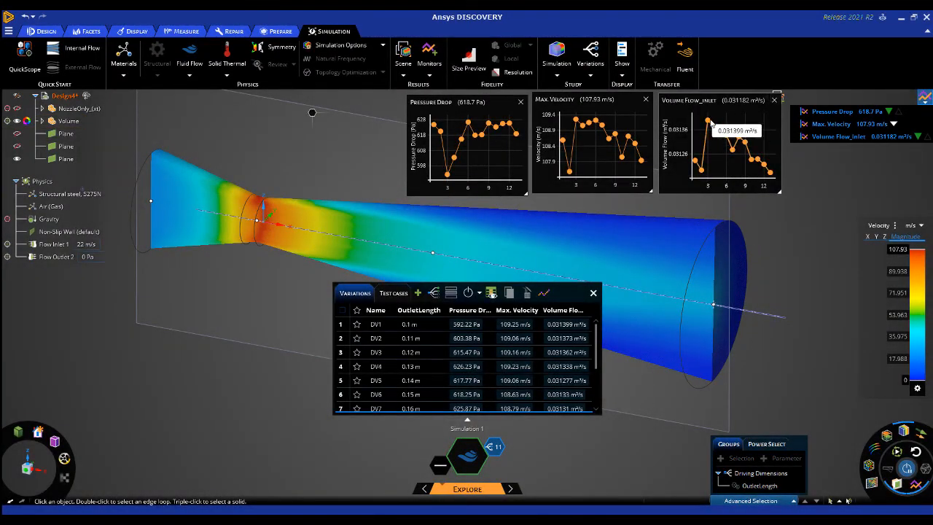
mouse_move(596, 121)
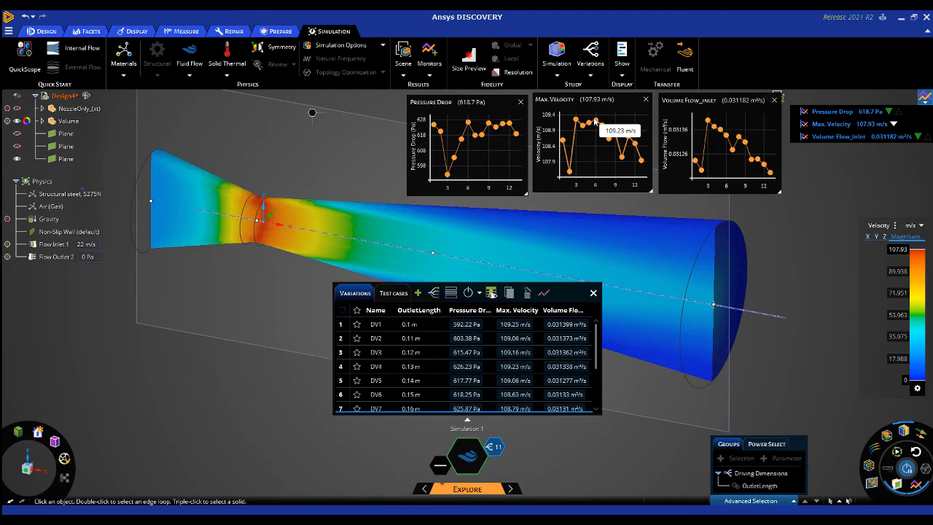
click(376, 351)
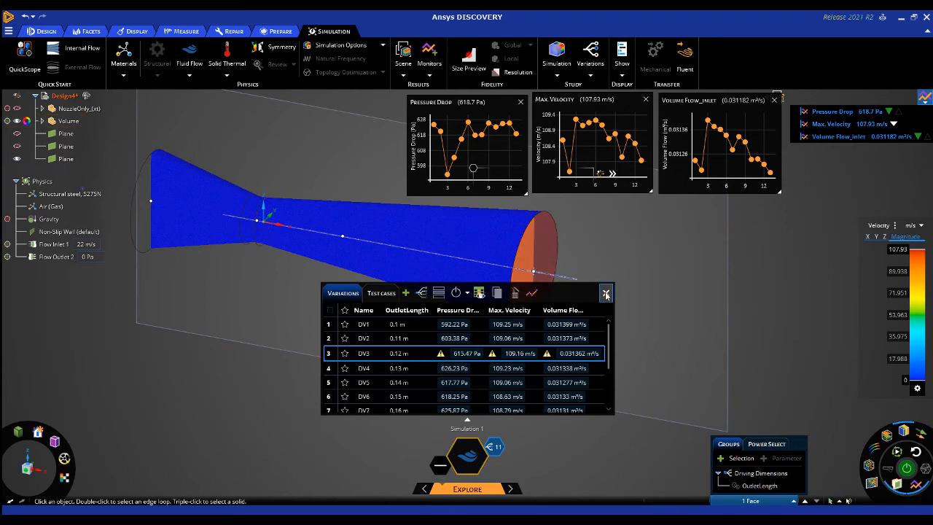
click(606, 291)
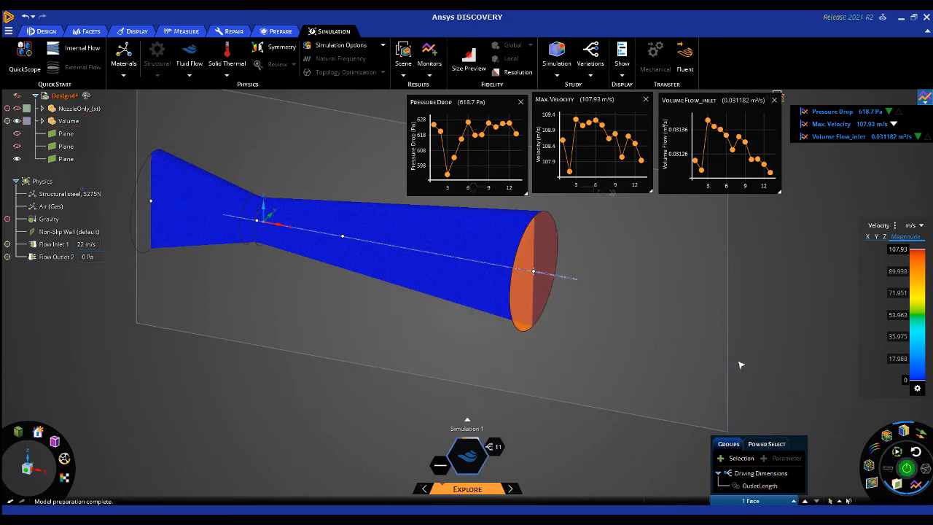